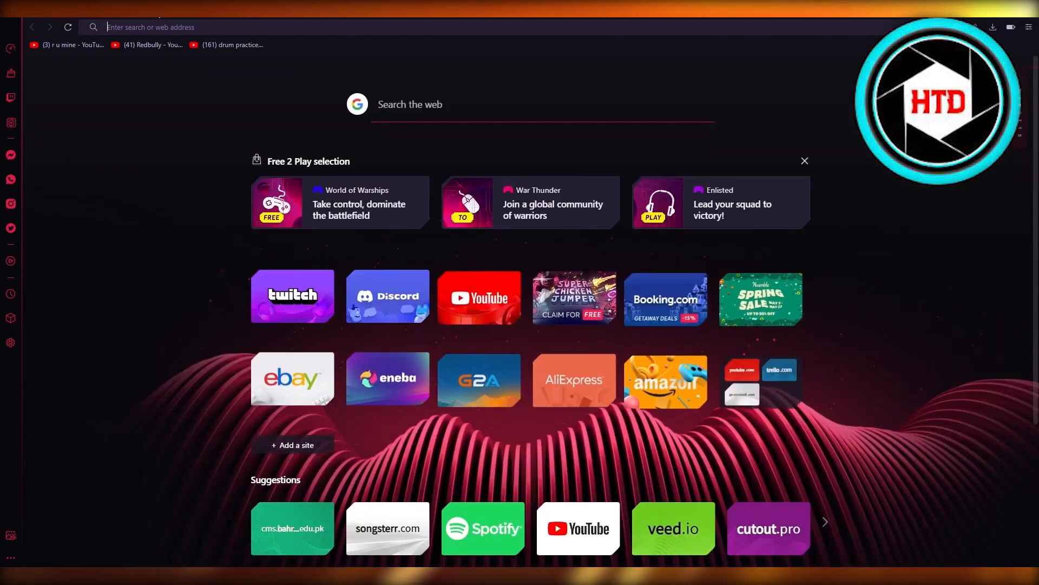
Load capcut.com in a new Opera tab
text(capcut.com)
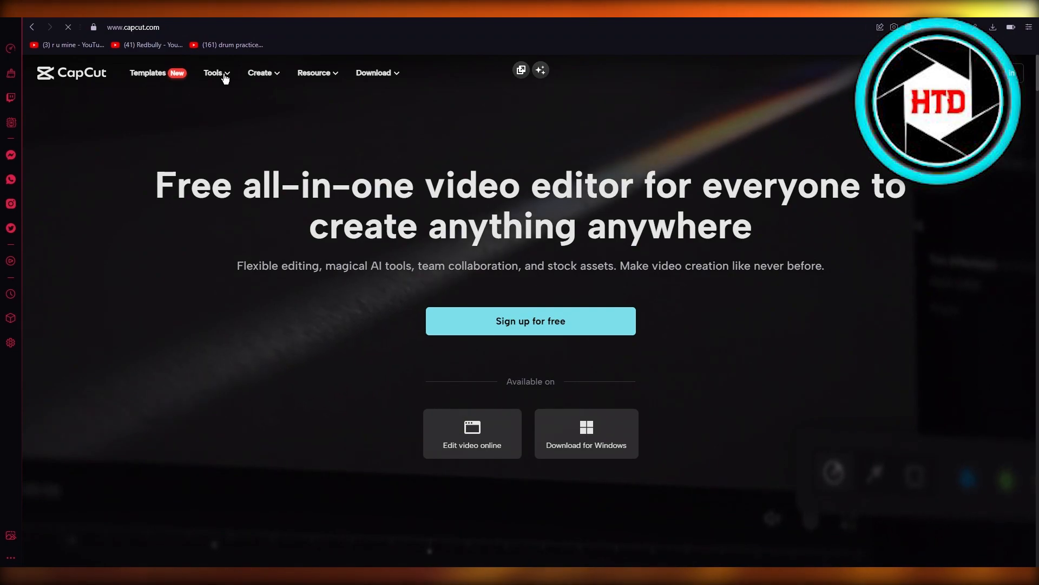
Reach CapCut's YouTube Video Editor page through the Create menu
click(213, 74)
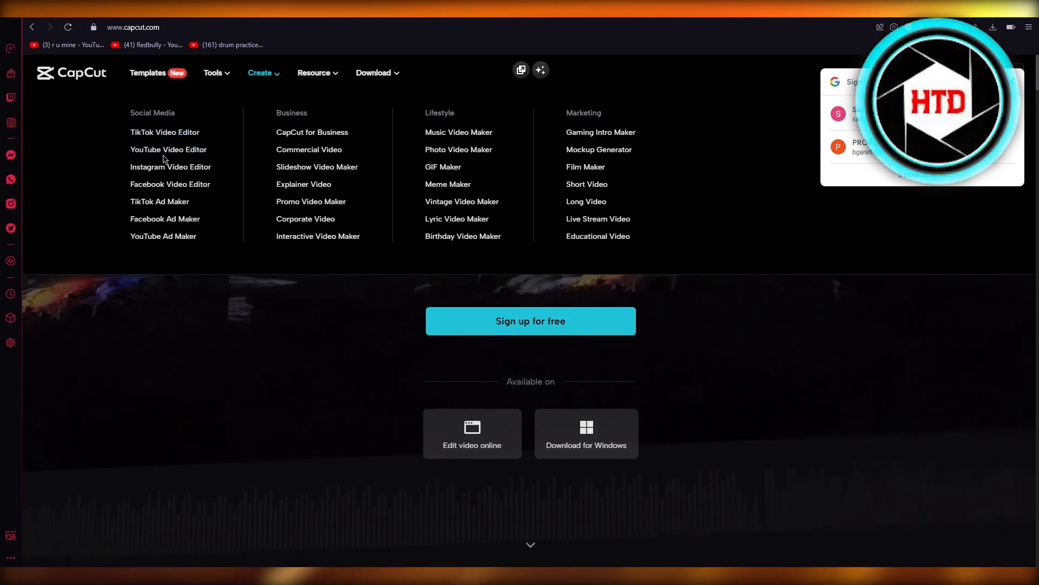
click(167, 149)
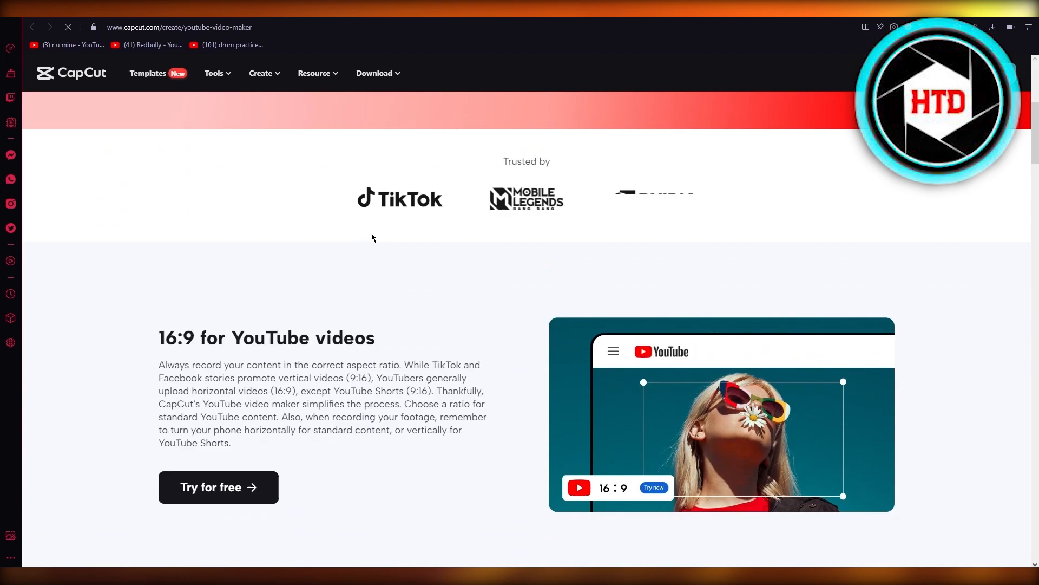
scroll(down, 3)
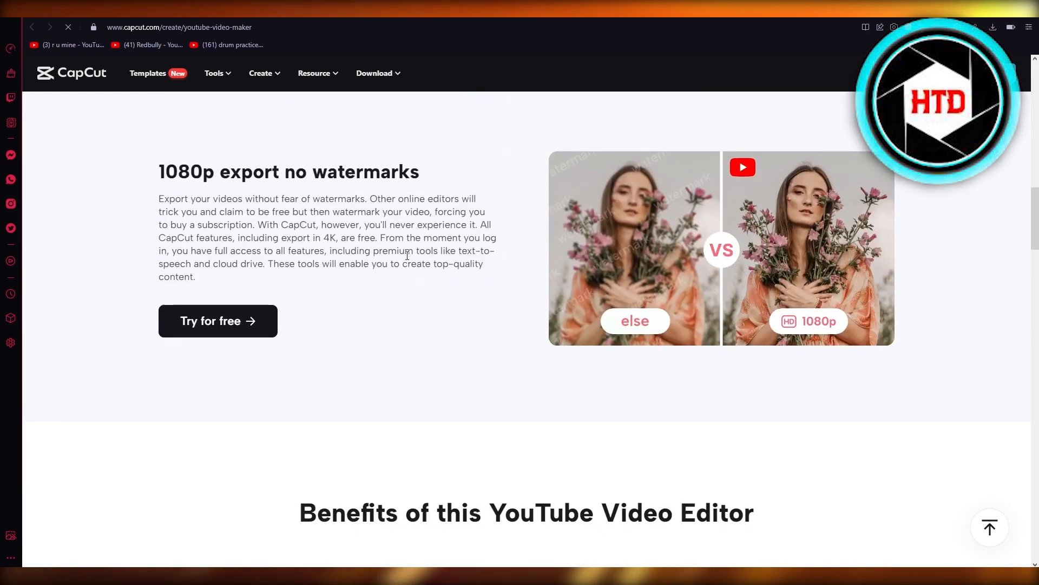
scroll(up, 3)
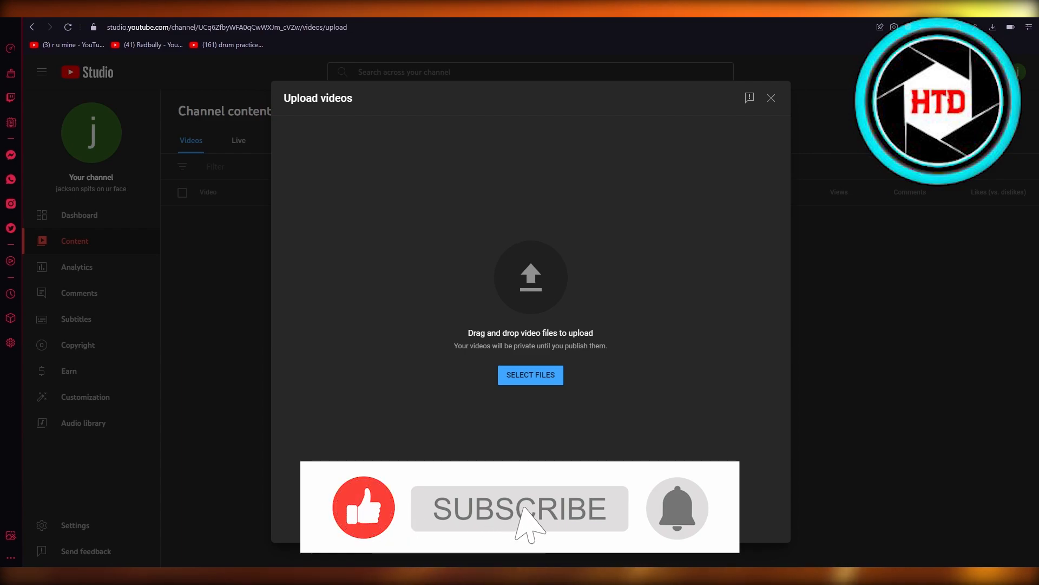
Open the Upload videos dialog from YouTube Studio's content page
click(519, 508)
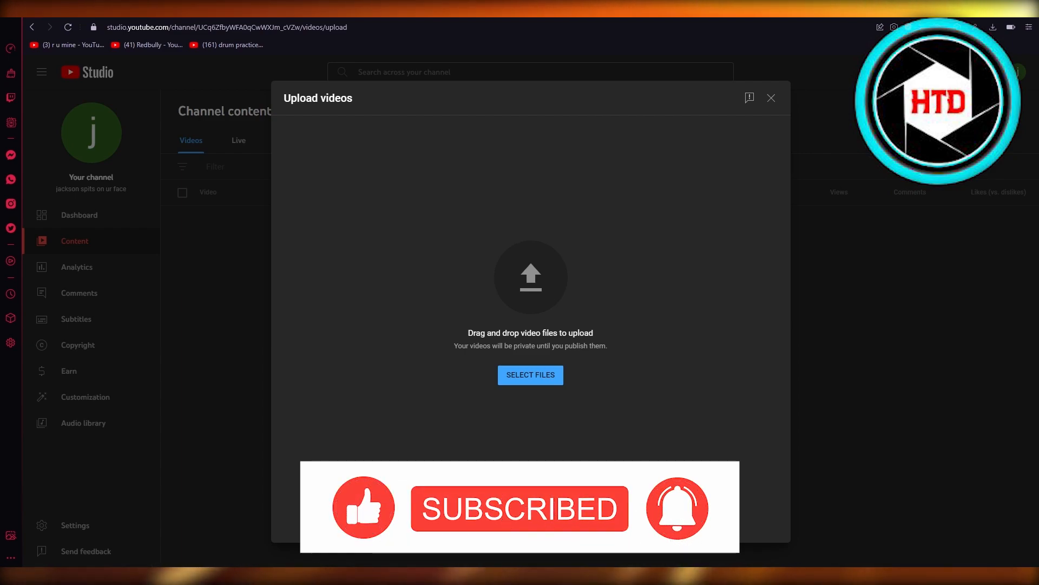